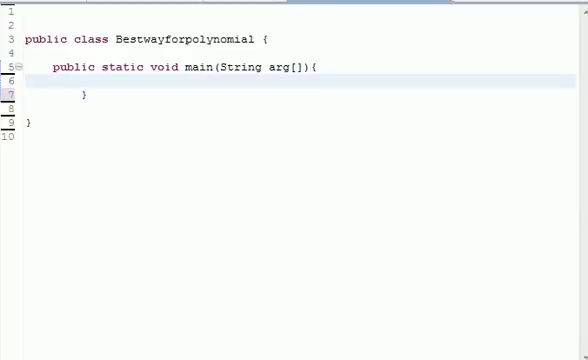
Look over the Bestwayforpolynomial class and its empty main method
click(24, 80)
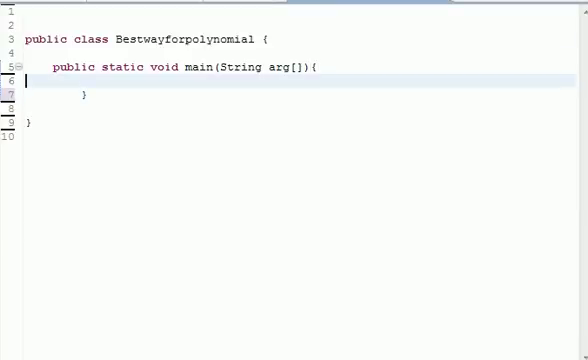
double_click(112, 68)
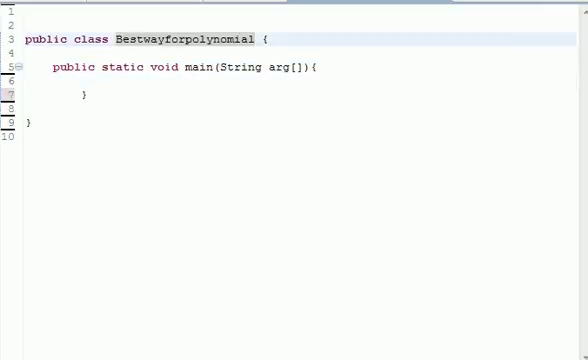
double_click(210, 38)
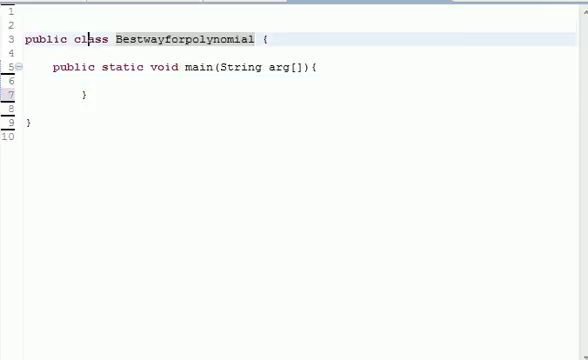
Add import java.util.HashMap on line 1, completing HashMap from content assist
click(32, 18)
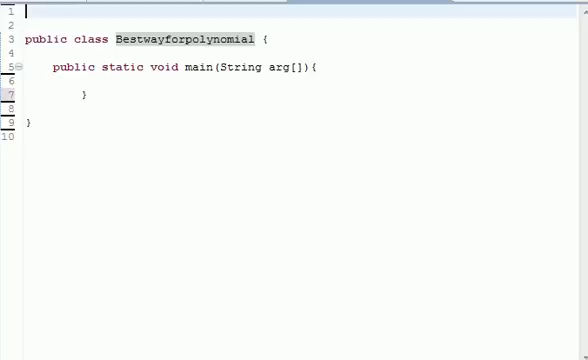
text(impo)
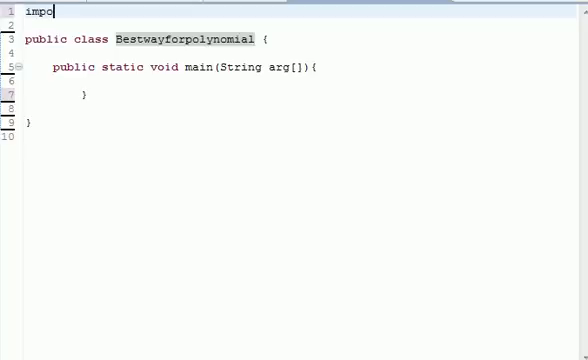
text(rt)
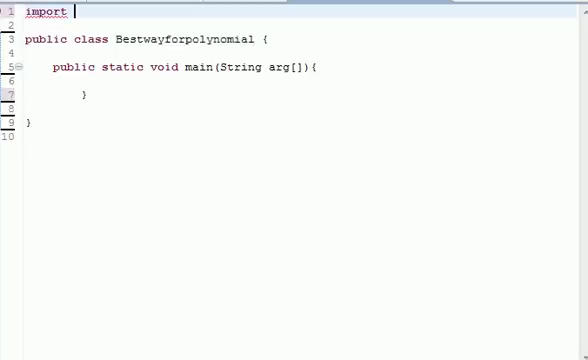
text(java.util)
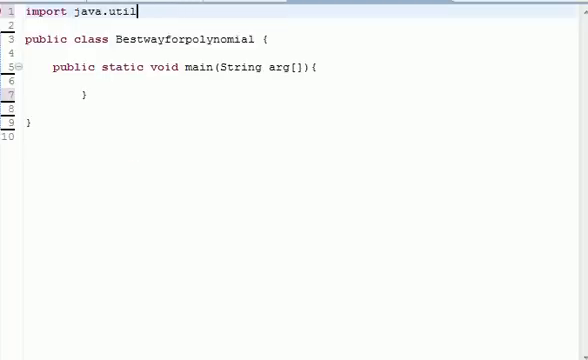
text(H)
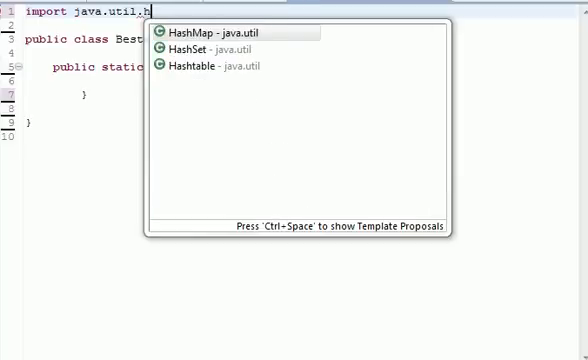
click(204, 32)
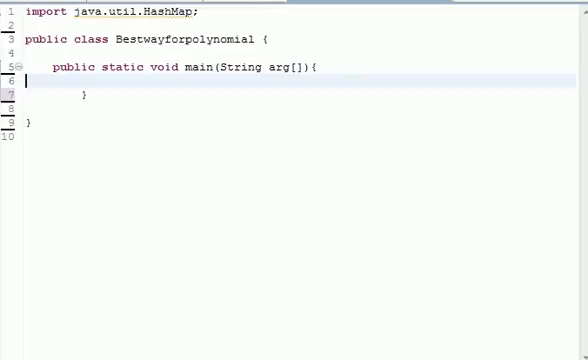
Declare HashMap poly = new HashMap(); inside main
text(H)
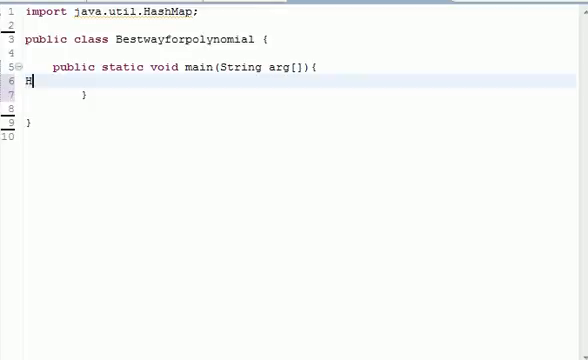
text(ashmap)
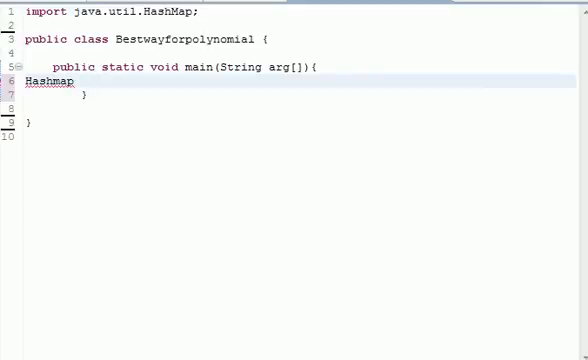
text(pol)
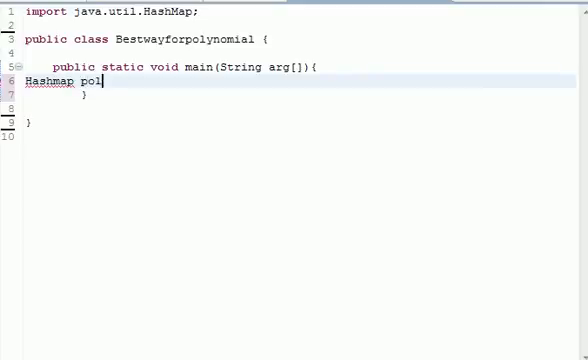
text(y=)
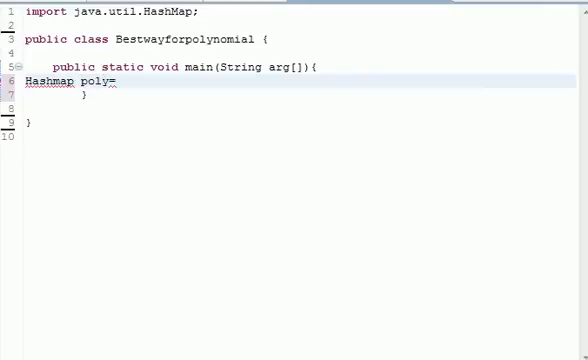
text(new Hash)
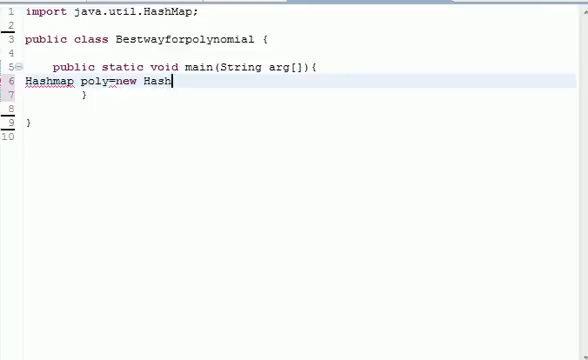
text(M)
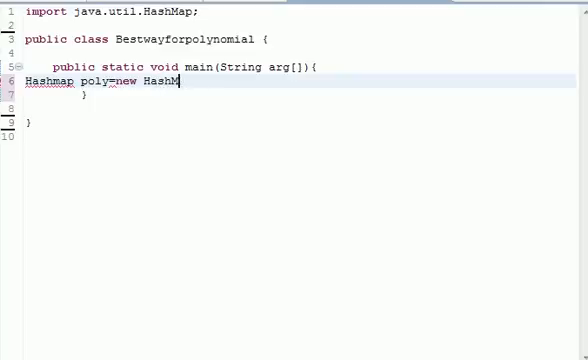
text(ap)
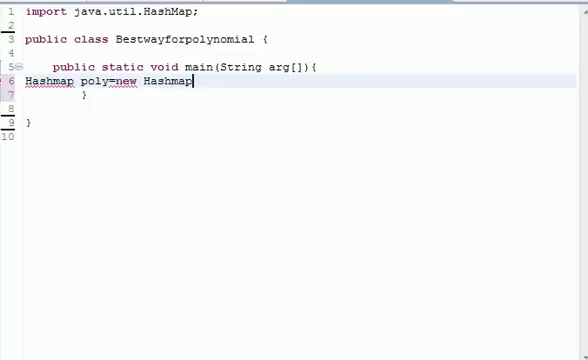
text(())
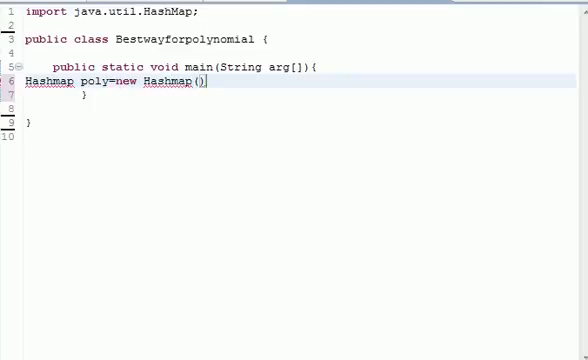
text(;)
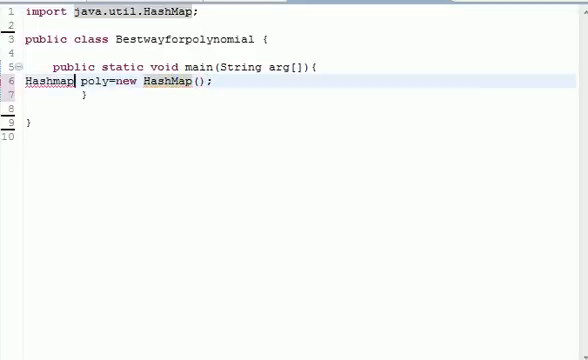
Parameterise both sides as HashMap<Integer,Integer>, copying the type arguments into the constructor
text(M)
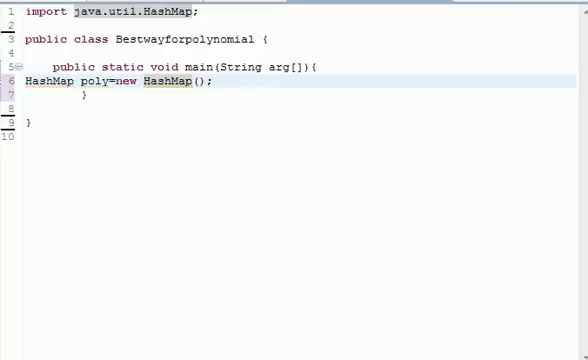
text(<>)
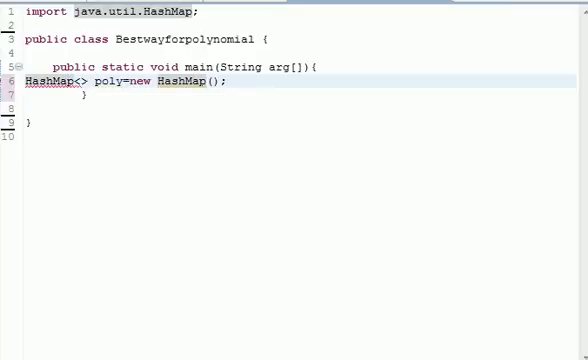
text(<>)
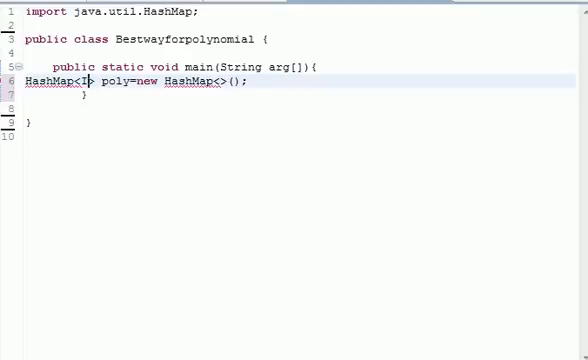
text(nteger)
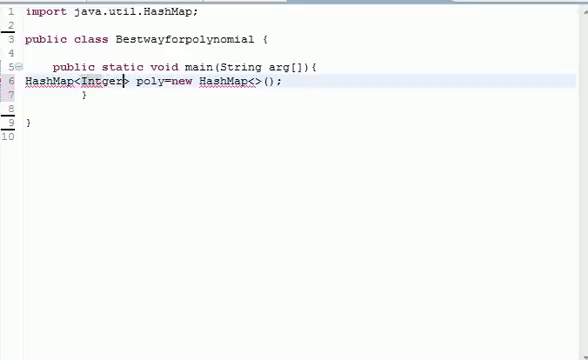
text(,)
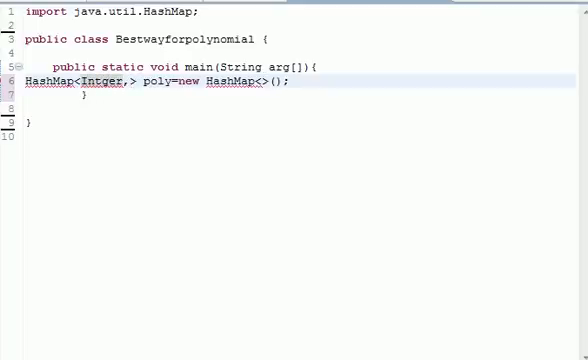
text(In)
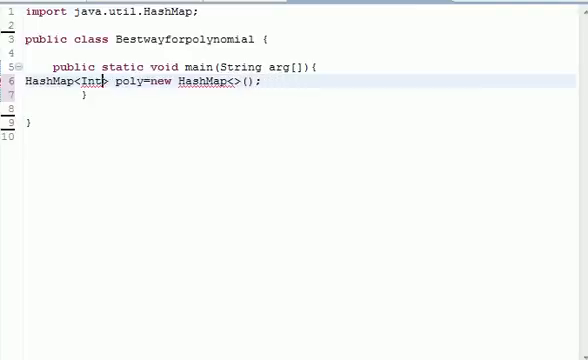
text(eger,)
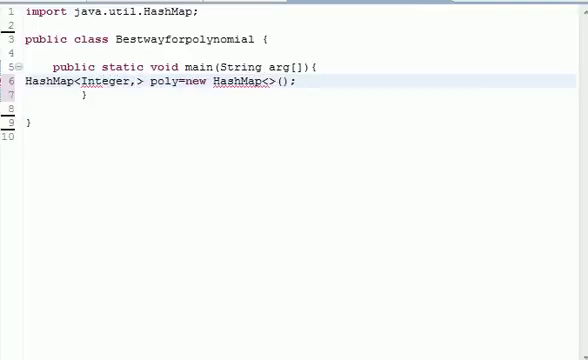
text(In)
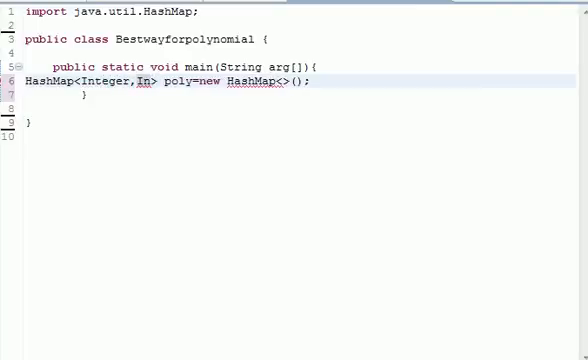
text(tger)
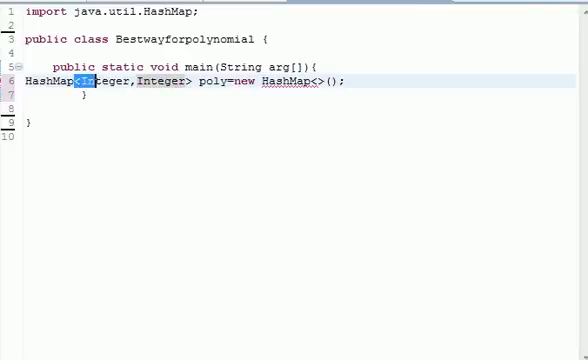
drag(76, 82, 192, 82)
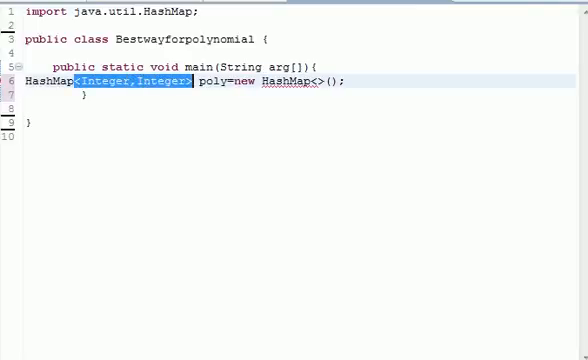
click(318, 82)
text(Integer,Integer)
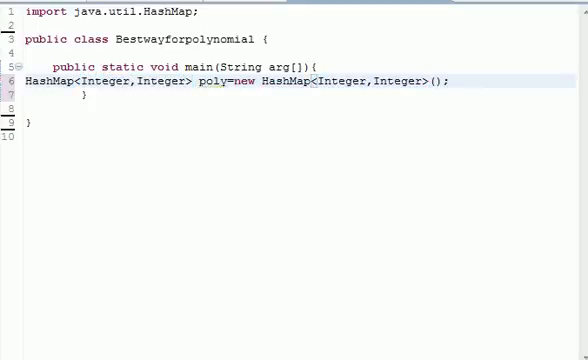
key(Return)
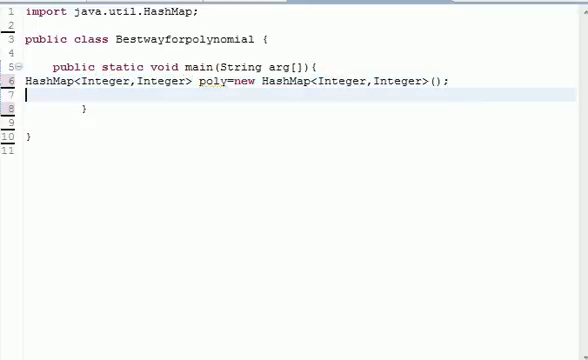
text(s)
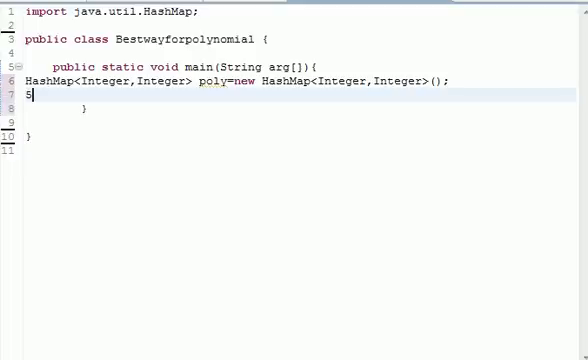
text(//x)
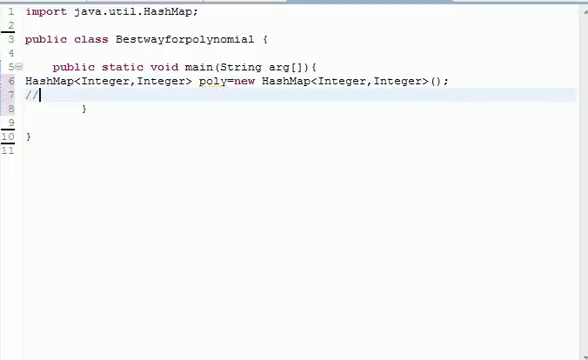
text(5)
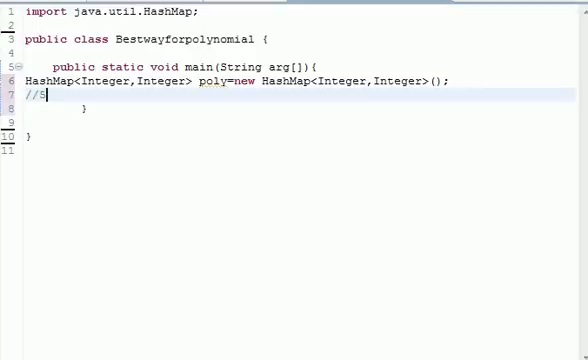
text(")
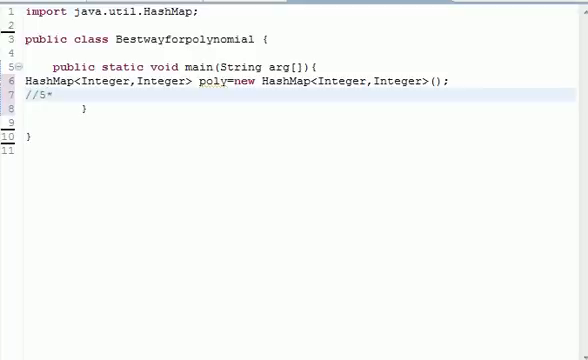
text(X)
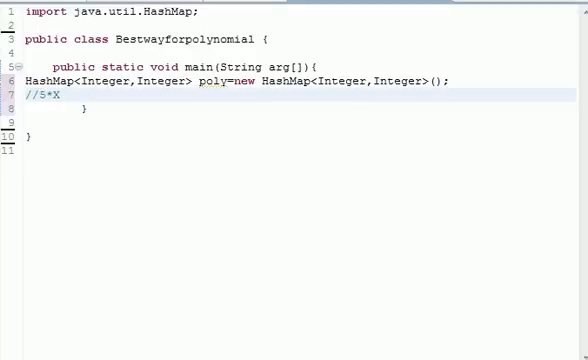
text(^2)
text(//)
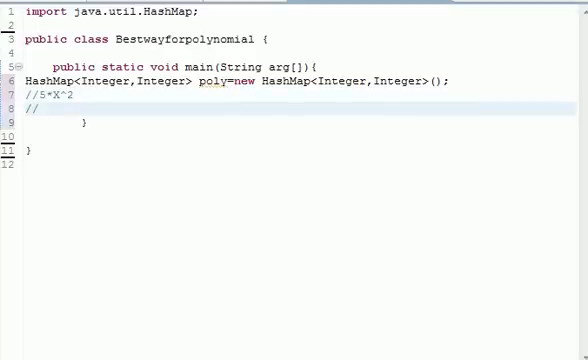
text(2)
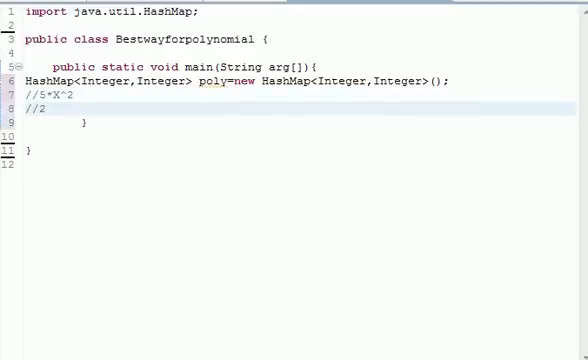
text(,5)
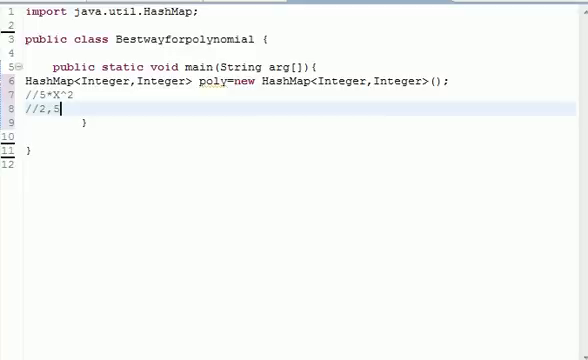
double_click(350, 80)
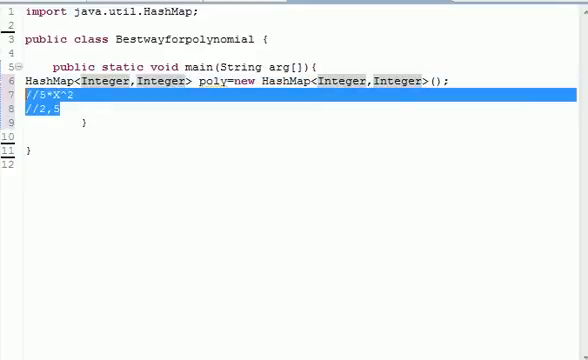
key(Delete)
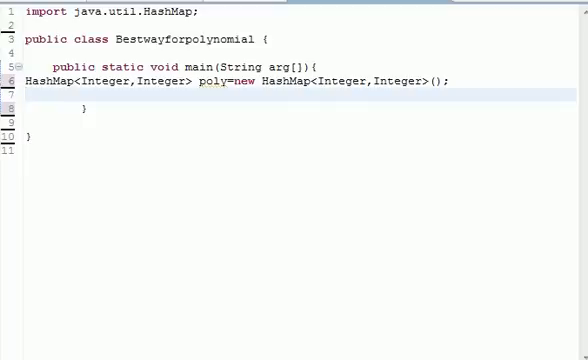
Write the first term poly.put(100,7);
text(pol)
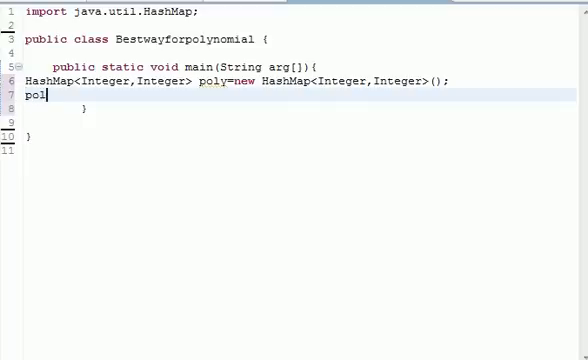
text(y.)
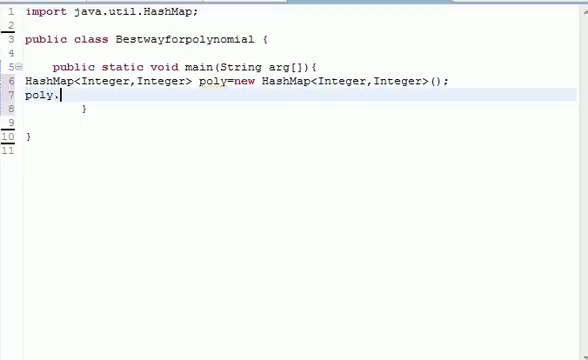
text(put(key, value)
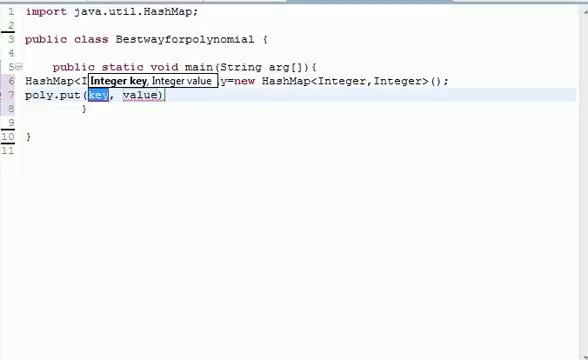
text(100)
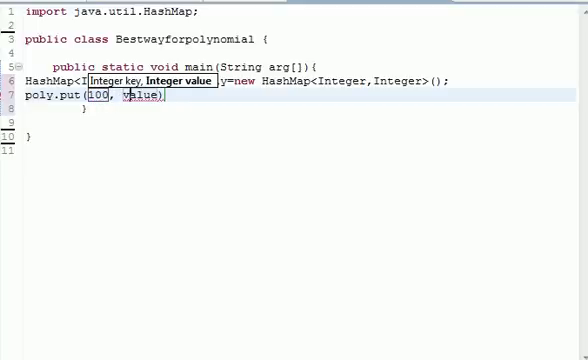
key(Backspace)
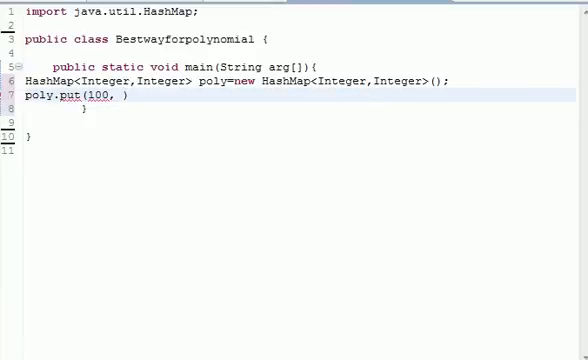
text(7)
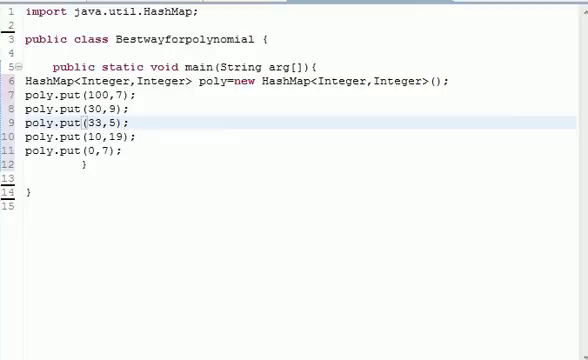
Add the remaining terms poly.put(30,9), (33,5), (10,19) and (0,7) on their own lines
double_click(92, 122)
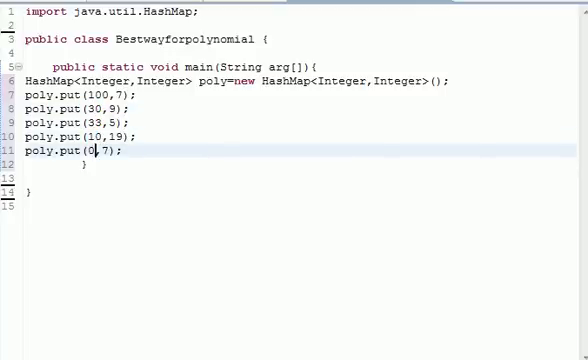
text(x)
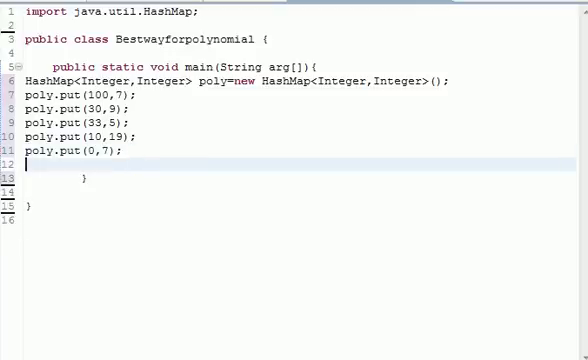
key(enter)
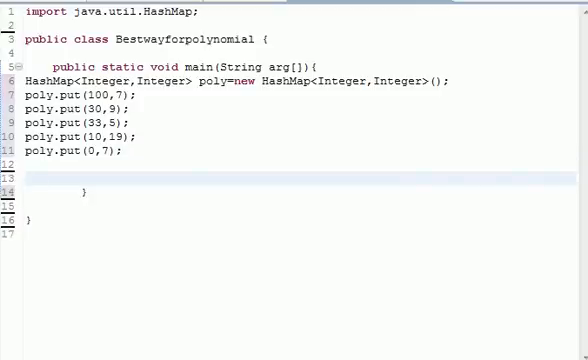
drag(16, 80, 124, 156)
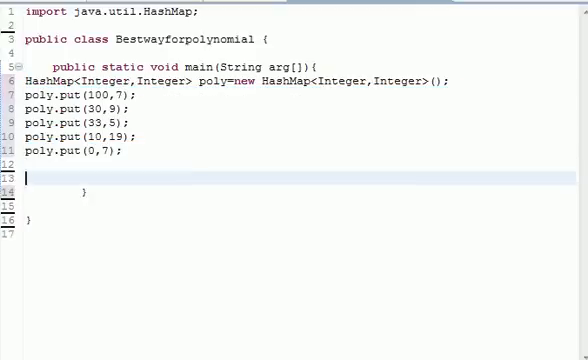
double_click(104, 94)
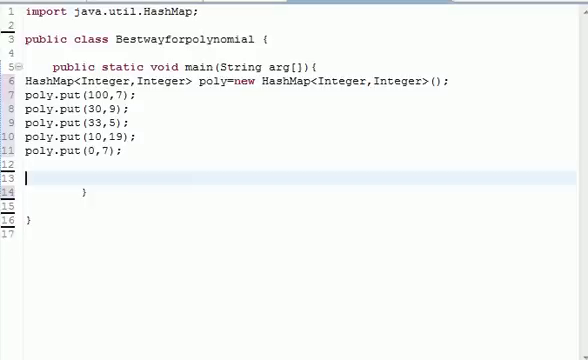
Declare Integer Array[] = new Integer[]; after the put calls
text(I)
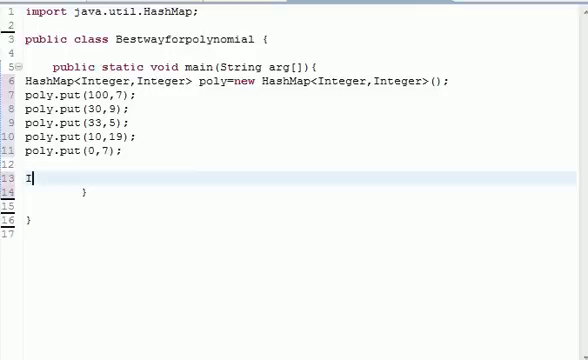
text(n)
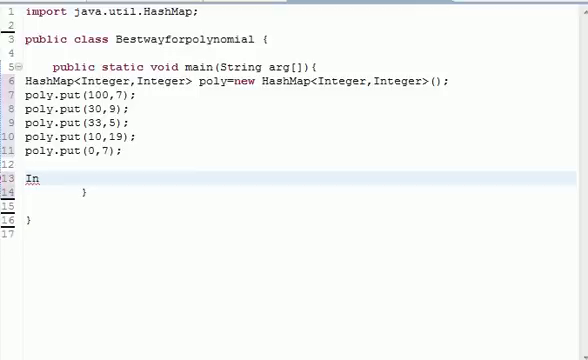
text(t)
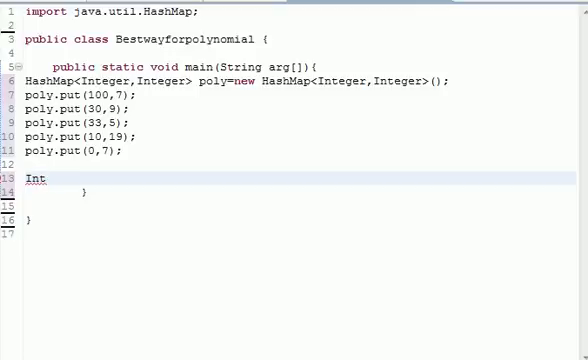
text(eger)
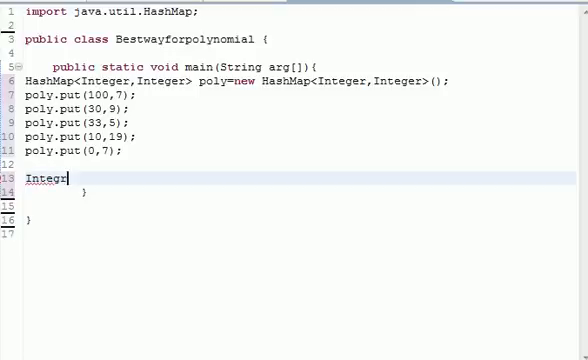
text(Array)
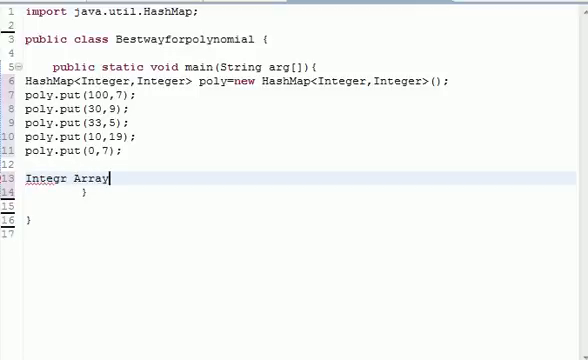
text(=)
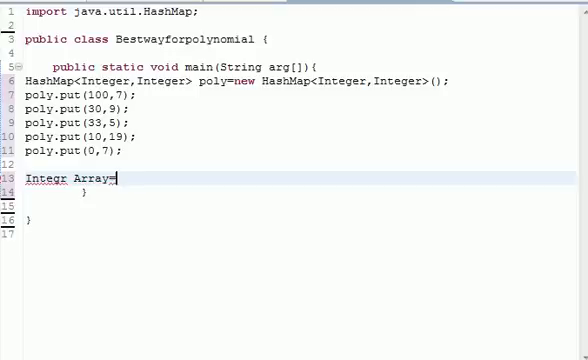
text(new)
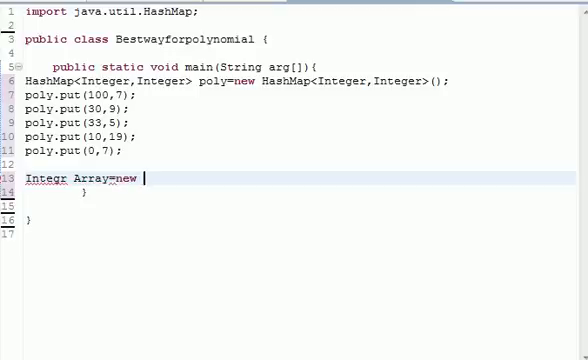
text(In)
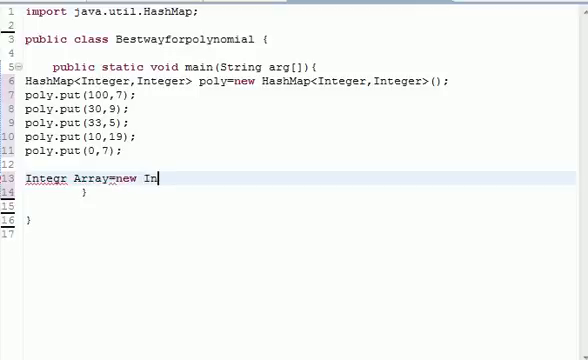
text(teger)
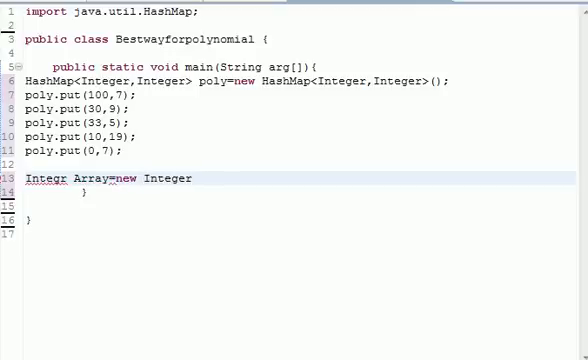
text([])
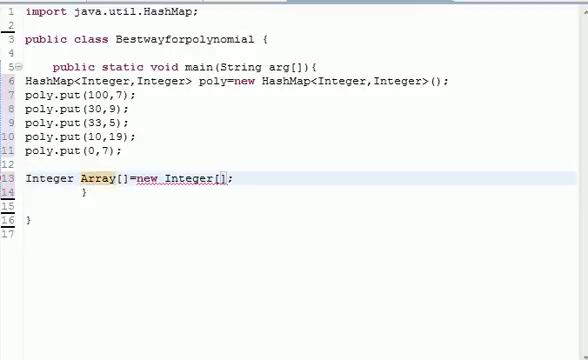
Size the array with poly.size(), chosen from content assist
text(poly.)
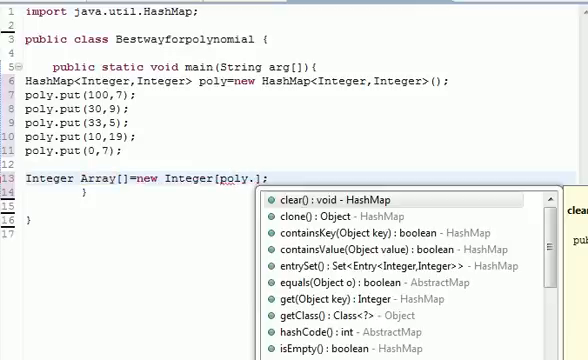
text(g)
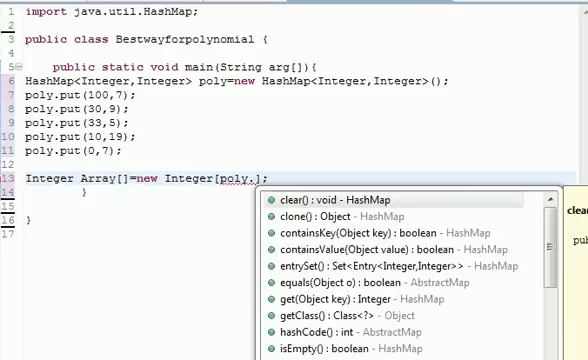
scroll(down, 3)
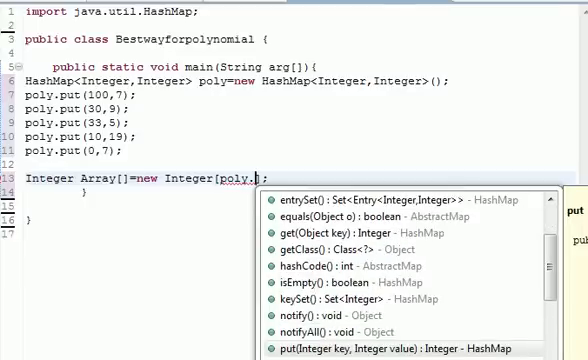
scroll(down, 3)
text(size())
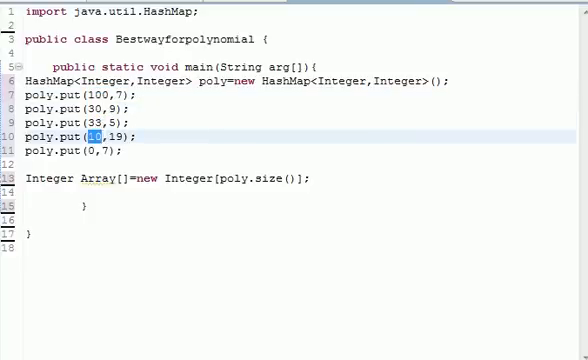
click(90, 150)
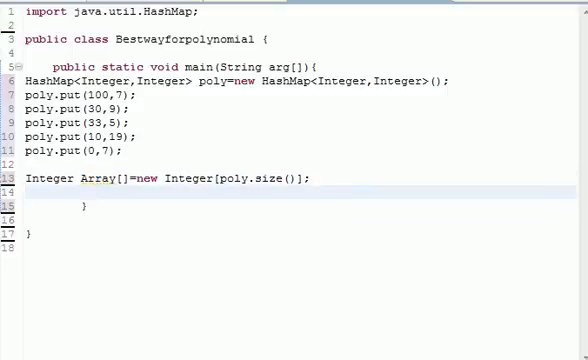
Write poly.keySet().toArray(Array); picking keySet and toArray from content assist
text(p)
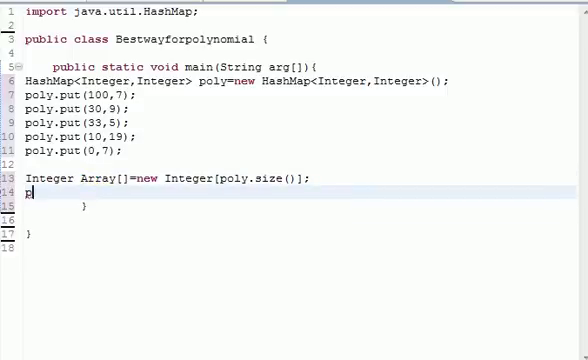
text(oly.)
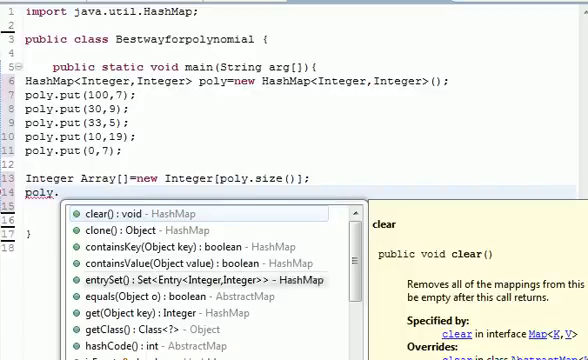
scroll(down, 3)
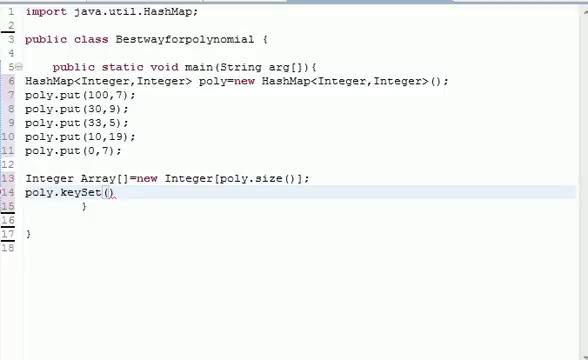
text(.)
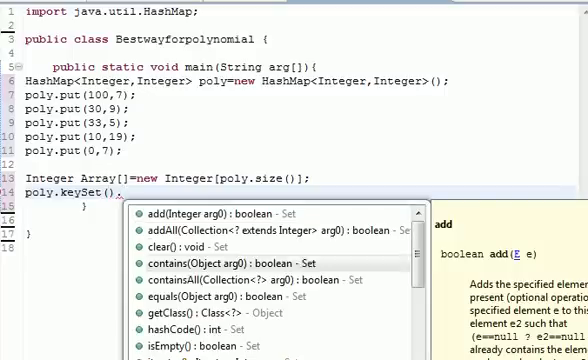
scroll(down, 3)
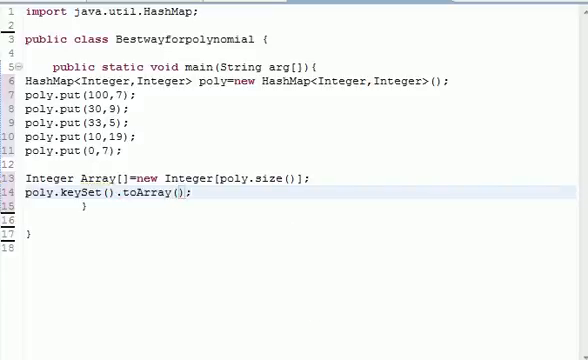
text(Array)
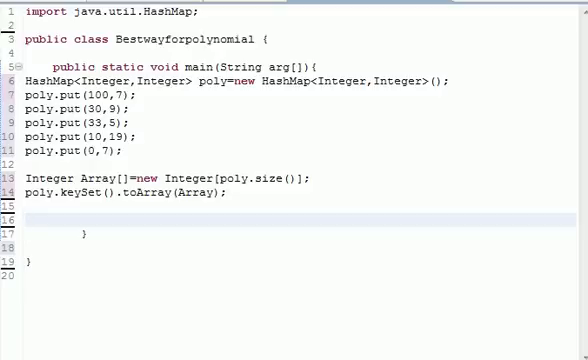
text(f)
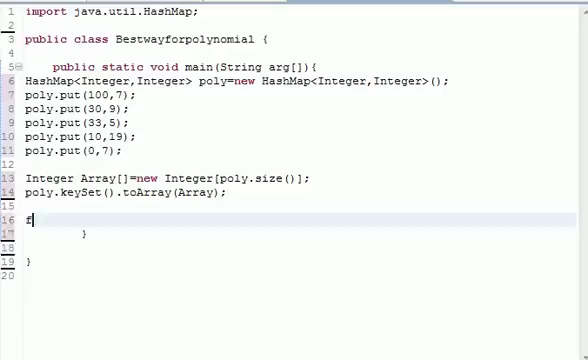
Write the header for(int i=0;i<poly.size();i++) and begin System.out inside its body
text(for())
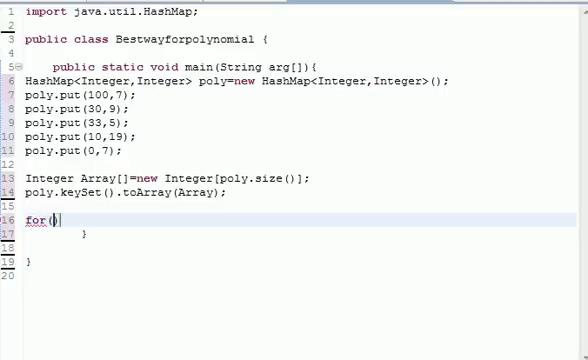
text(int)
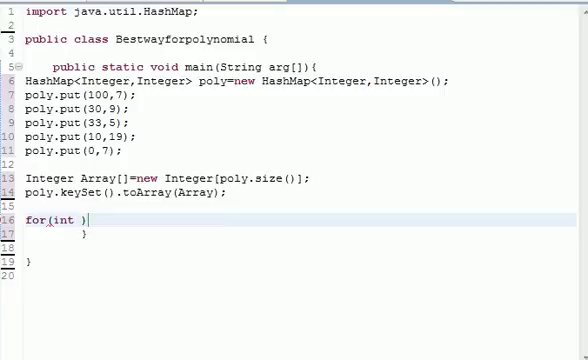
text(i=0;)
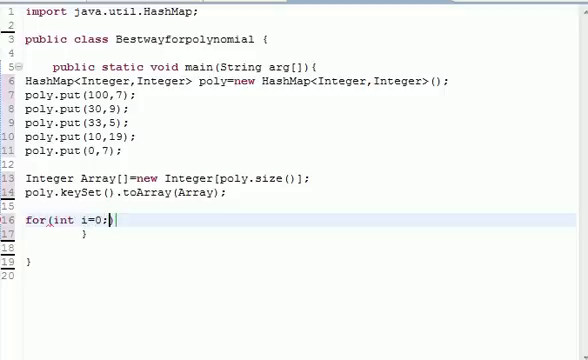
text(i)
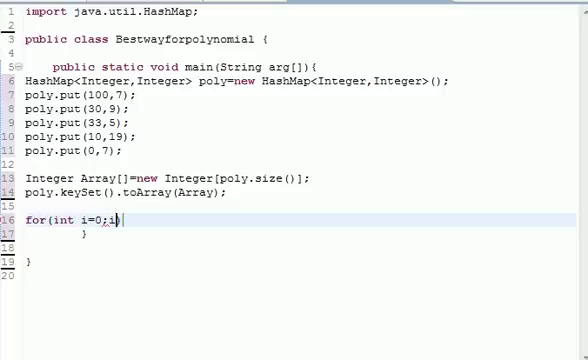
text(<)
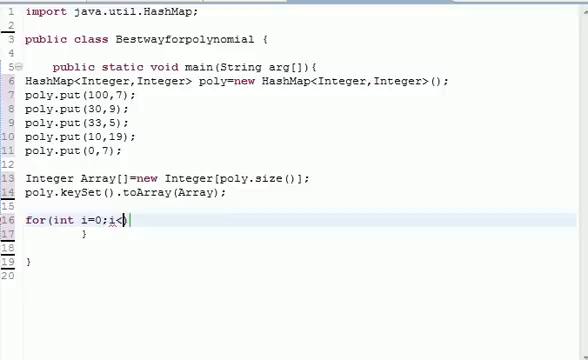
text(poly.size()
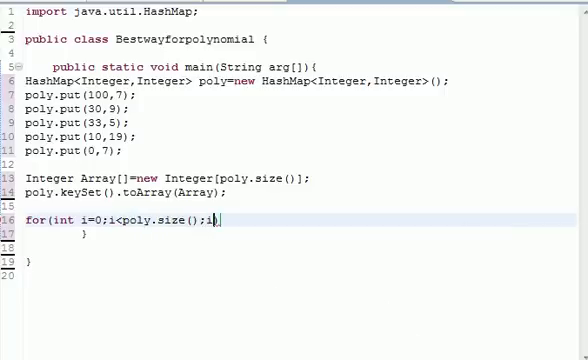
text(++))
text(S)
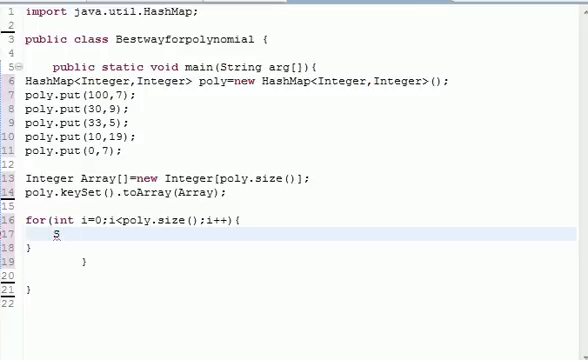
text(ystem.out.println)
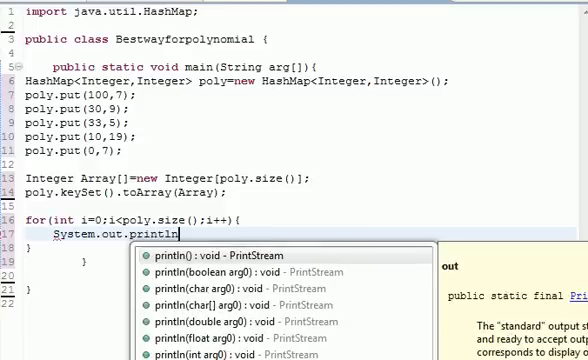
Print poly.get(Array[i]) + "*X^" + Array[i] for each term inside the loop
click(178, 256)
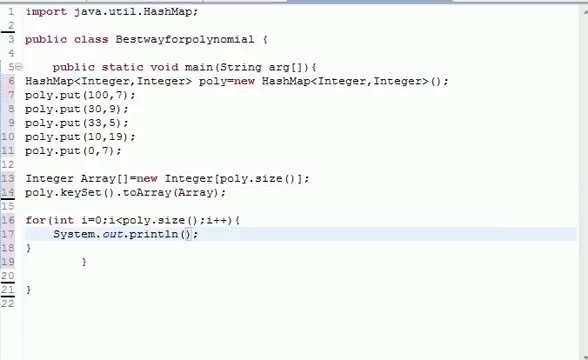
text(poly.get(key)
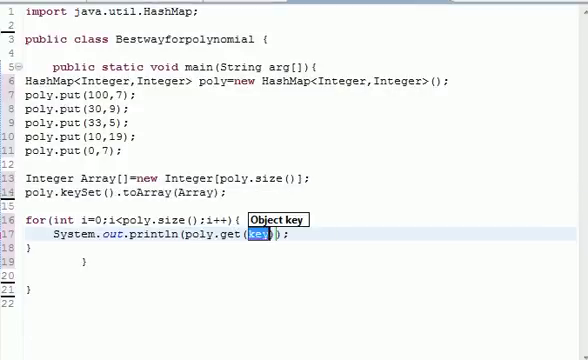
text(Arra)
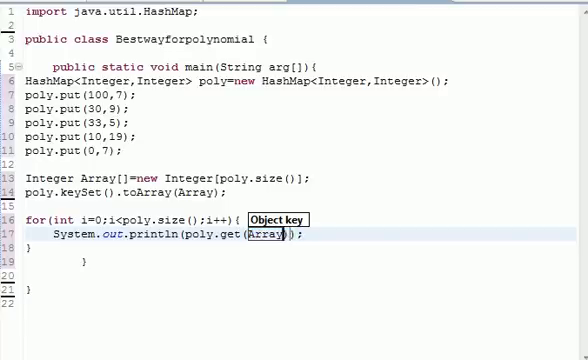
text([i])
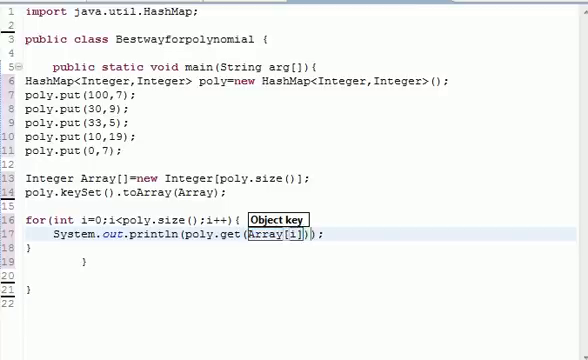
text(+"X")
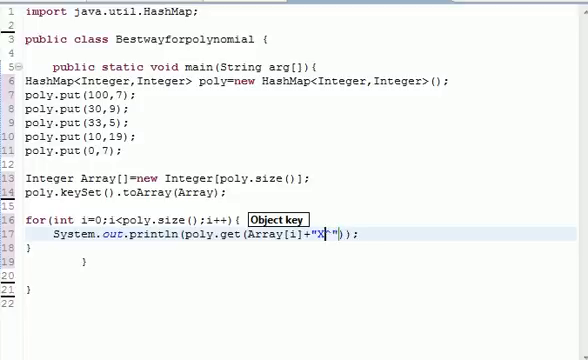
text(^)
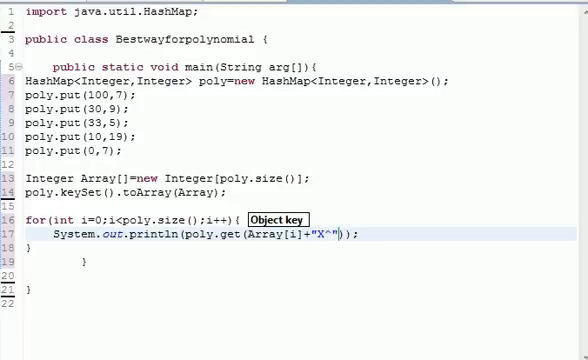
text(*)
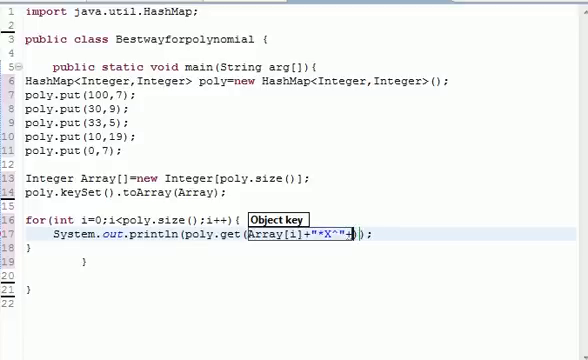
text(Array[i]+")
text(if(i!=poly.size()-1){)
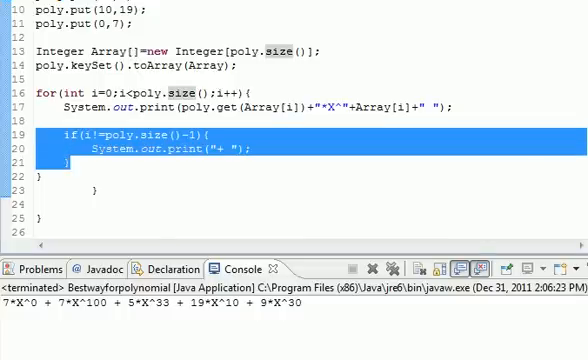
click(76, 158)
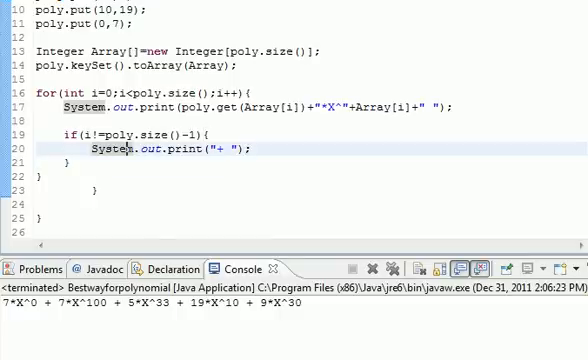
double_click(240, 104)
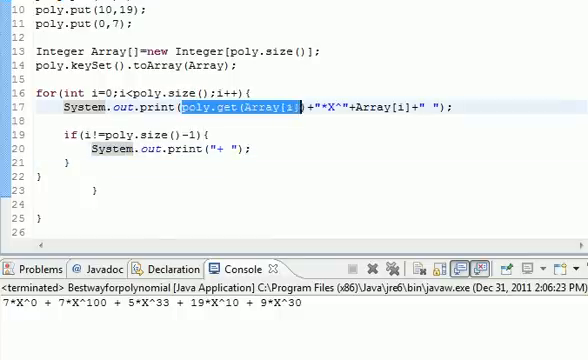
drag(198, 104, 460, 104)
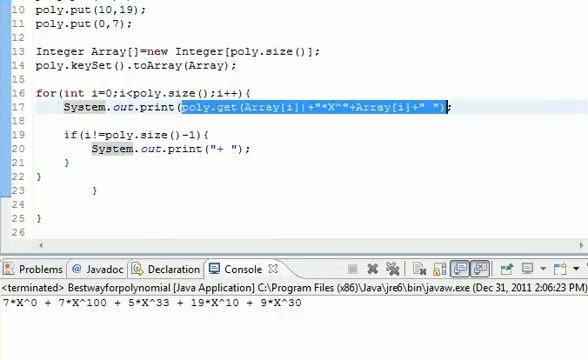